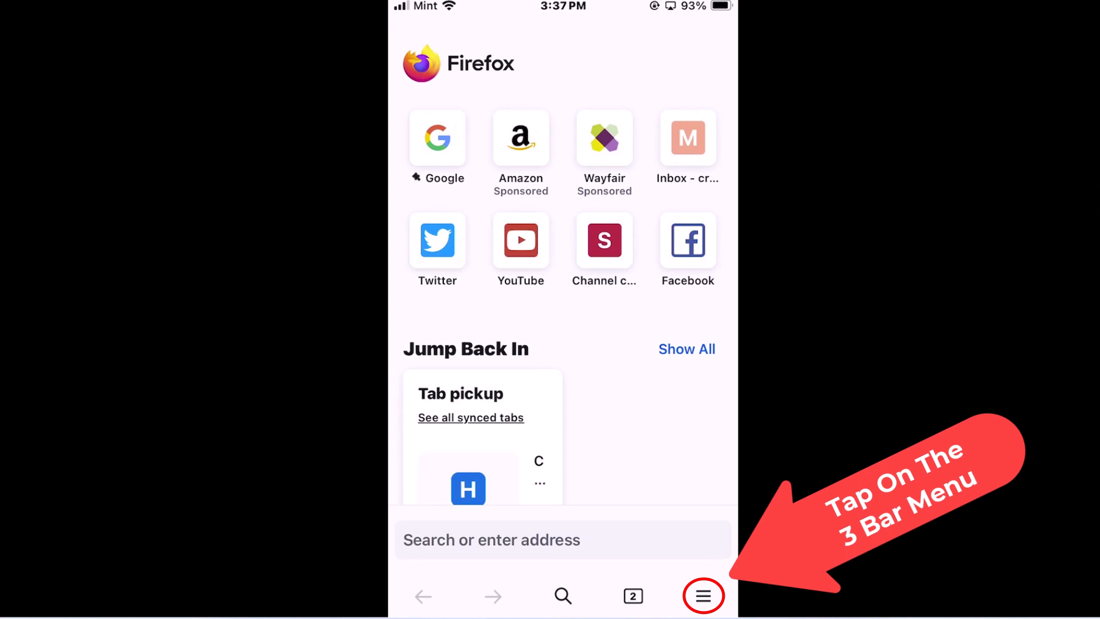
Reach the Settings screen from the bottom menu on the home page
left_click(703, 595)
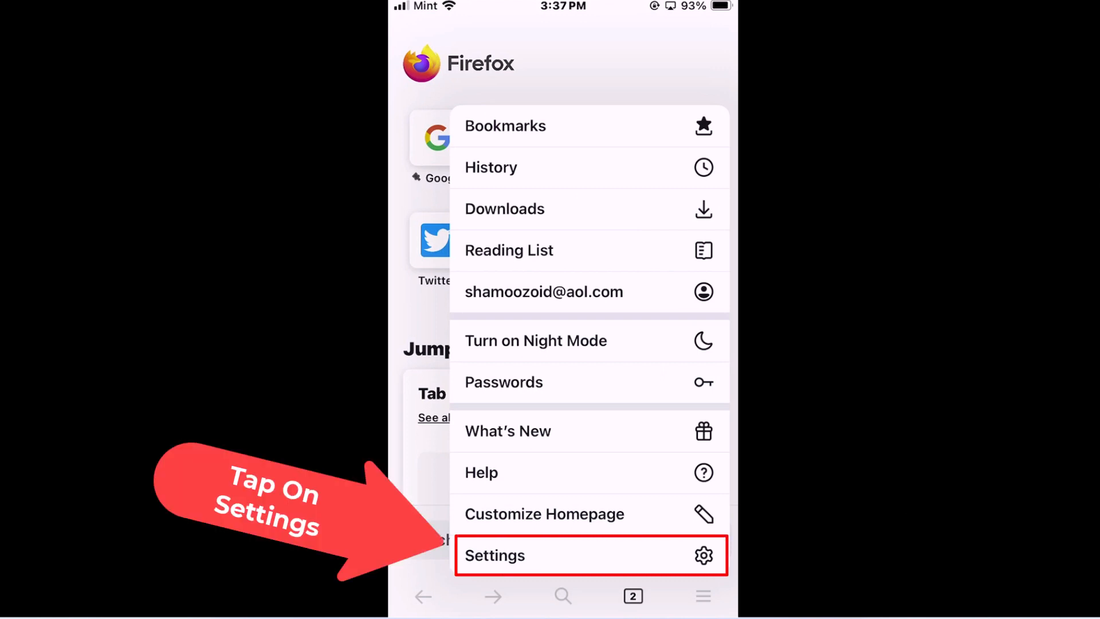
left_click(495, 555)
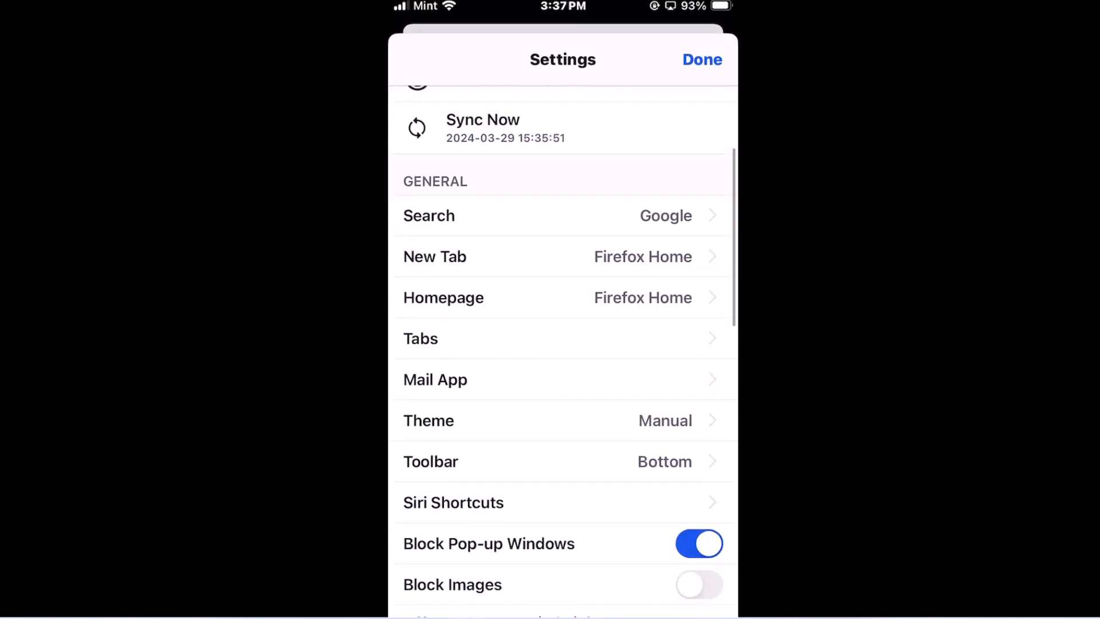
Scroll the Settings list down to the Block Pop-up Windows toggle
scroll("down", 3)
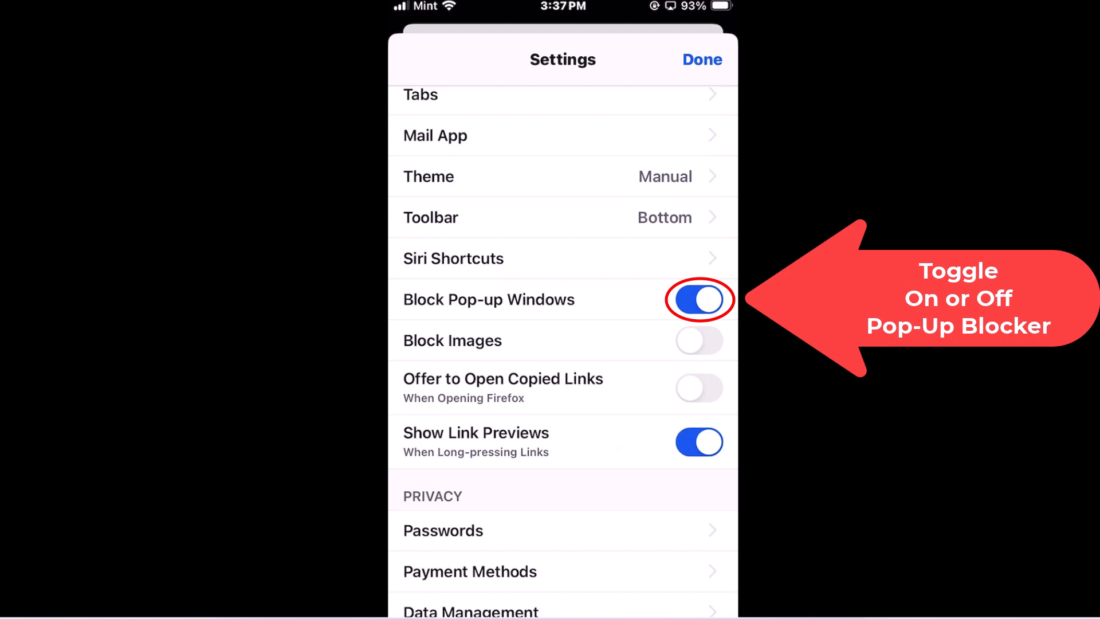
Toggle Block Pop-up Windows off, on, then off, leaving it disabled
left_click(699, 299)
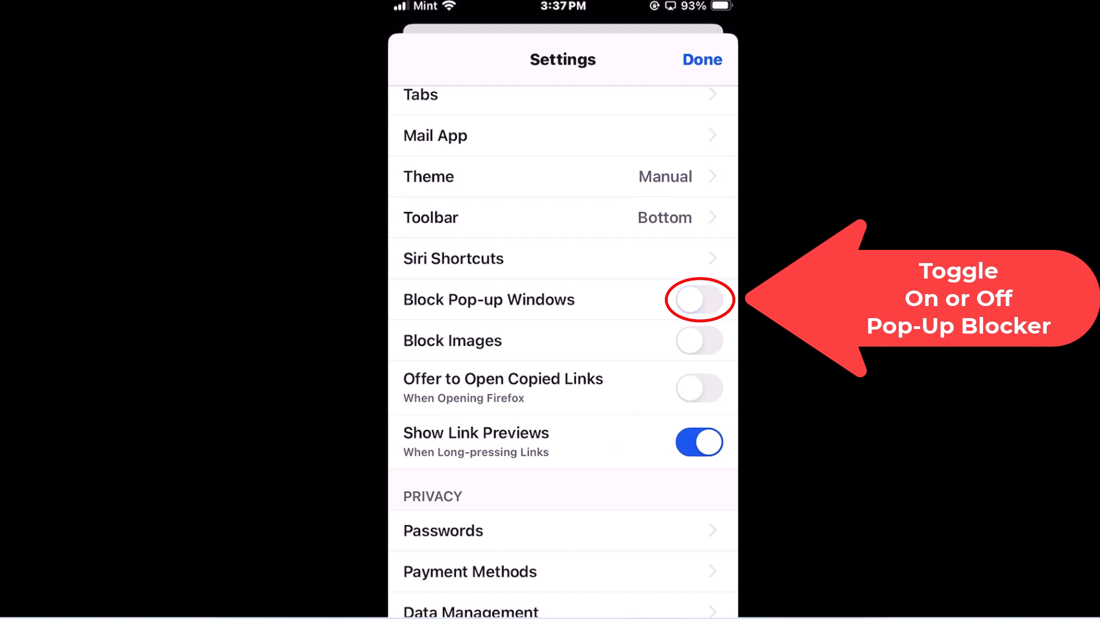
left_click(699, 299)
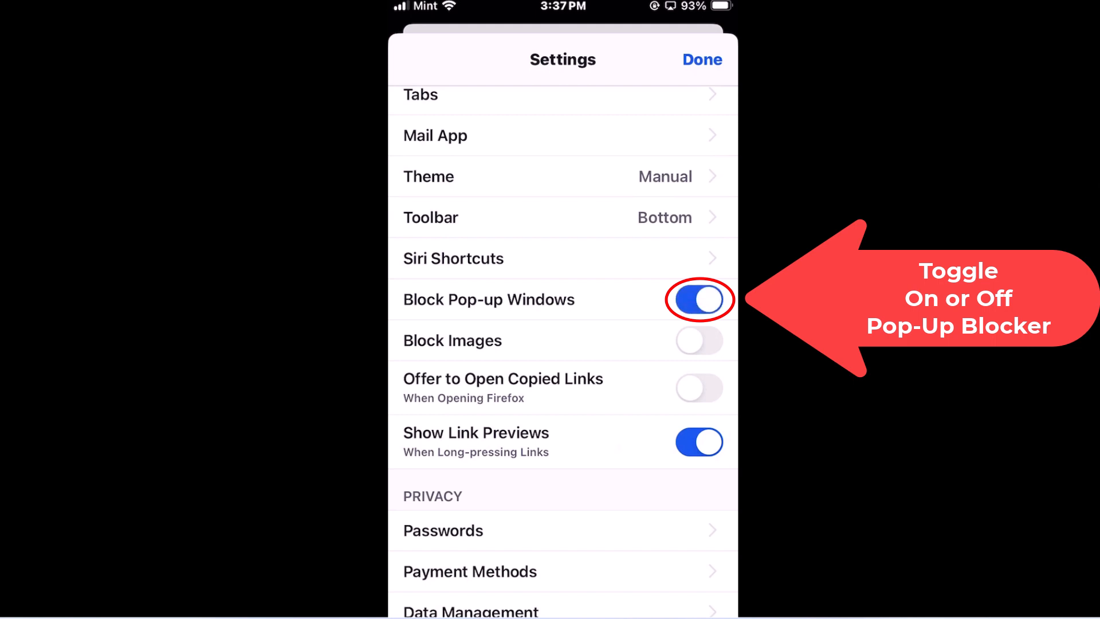
left_click(699, 299)
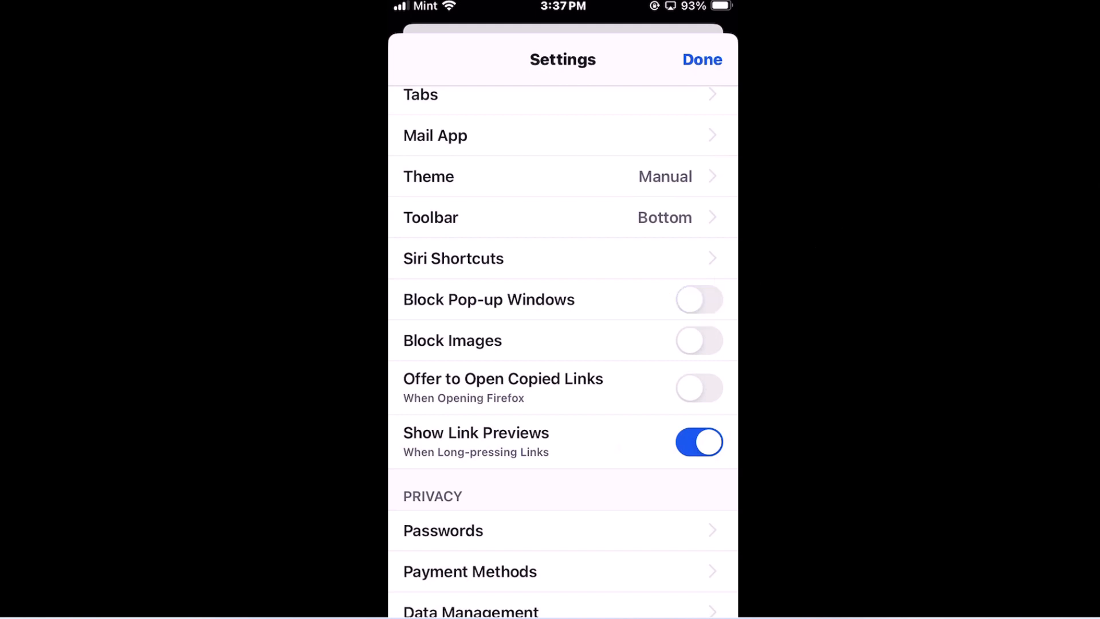